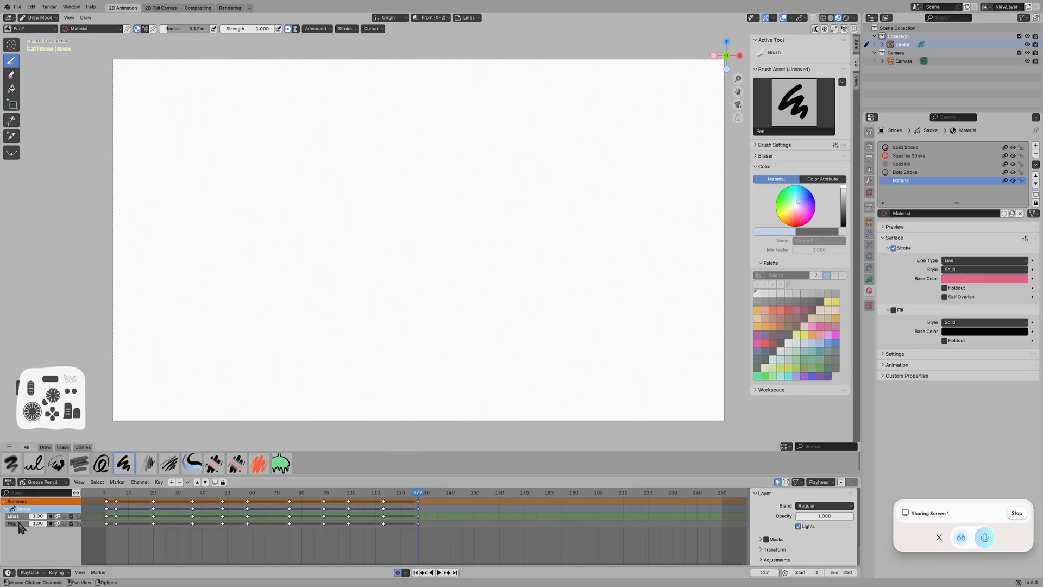
- Make Fills the active layer and show the Object Data Layers list
{"action": "left_click", "coordinate": [12, 523]}
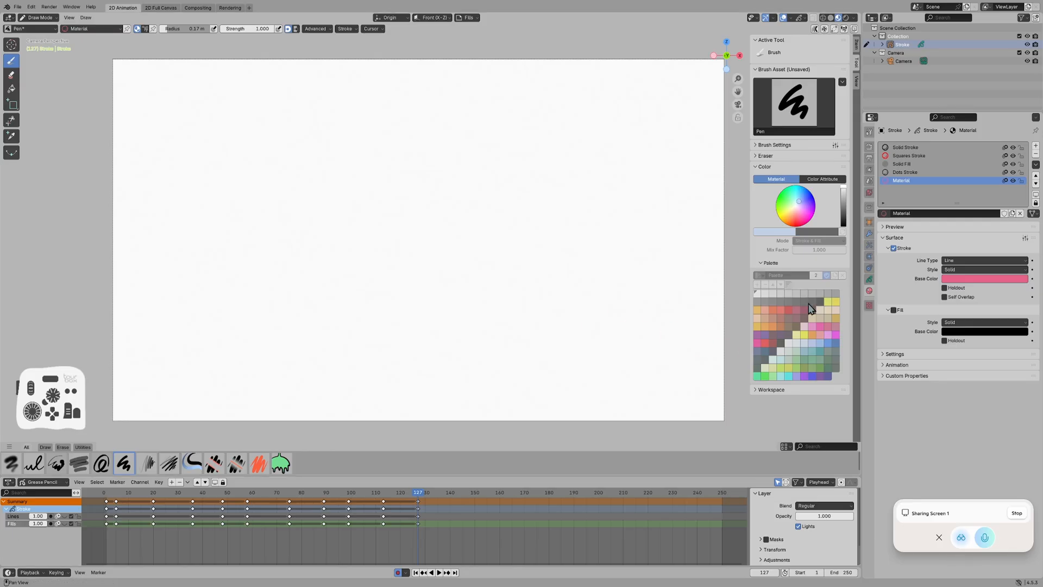
{"action": "left_click", "coordinate": [868, 279]}
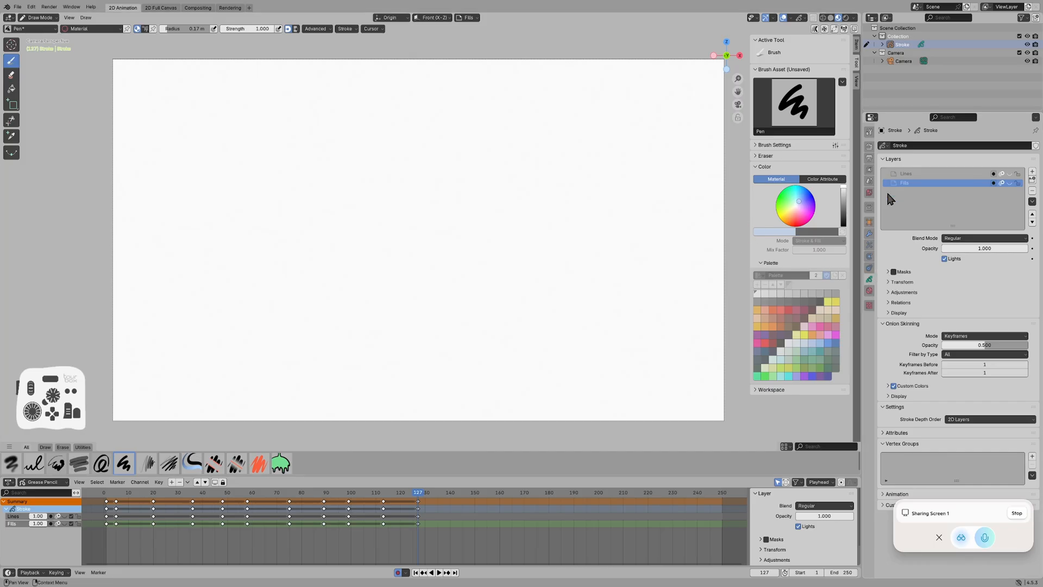
- Add a new layer above Lines and rename it 'character'
{"action": "left_click", "coordinate": [924, 174]}
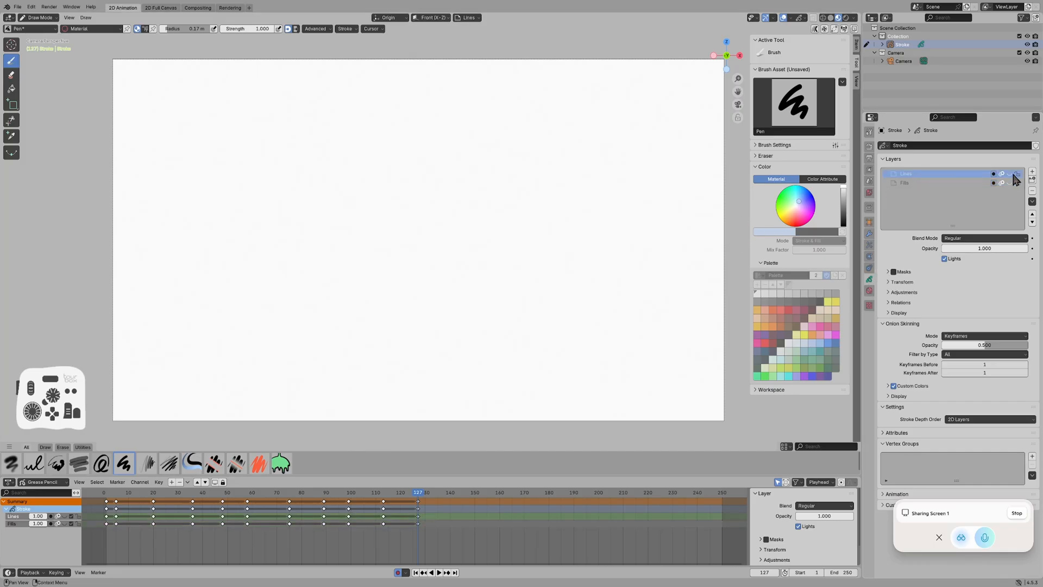
{"action": "left_click", "coordinate": [1031, 171]}
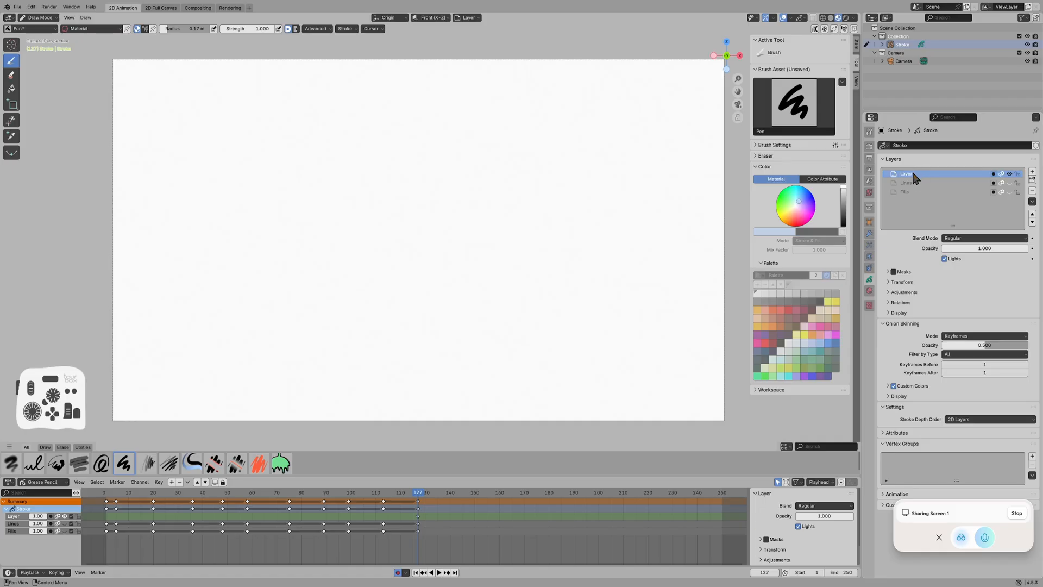
{"action": "double_click", "coordinate": [906, 173]}
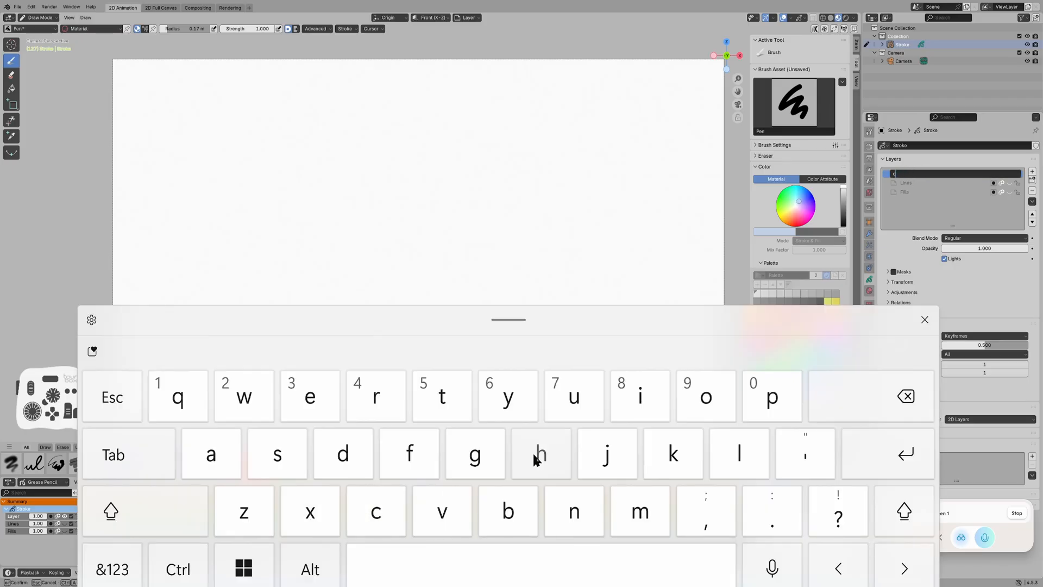
{"action": "left_click", "coordinate": [376, 510]}
{"action": "type", "text": "character"}
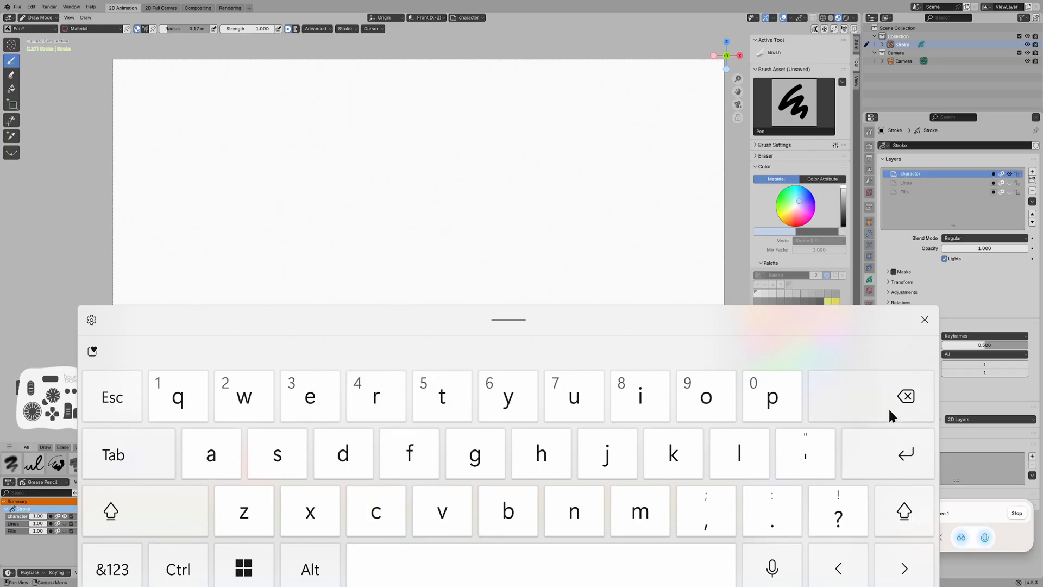
{"action": "double_click", "coordinate": [931, 174]}
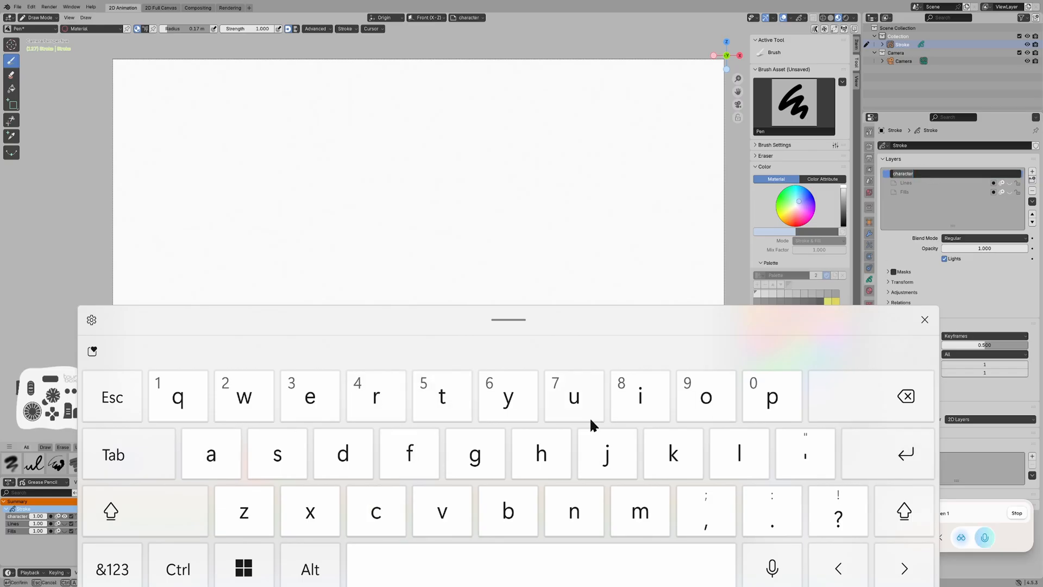
{"action": "mouse_move", "coordinate": [482, 498]}
{"action": "type", "text": " roughs"}
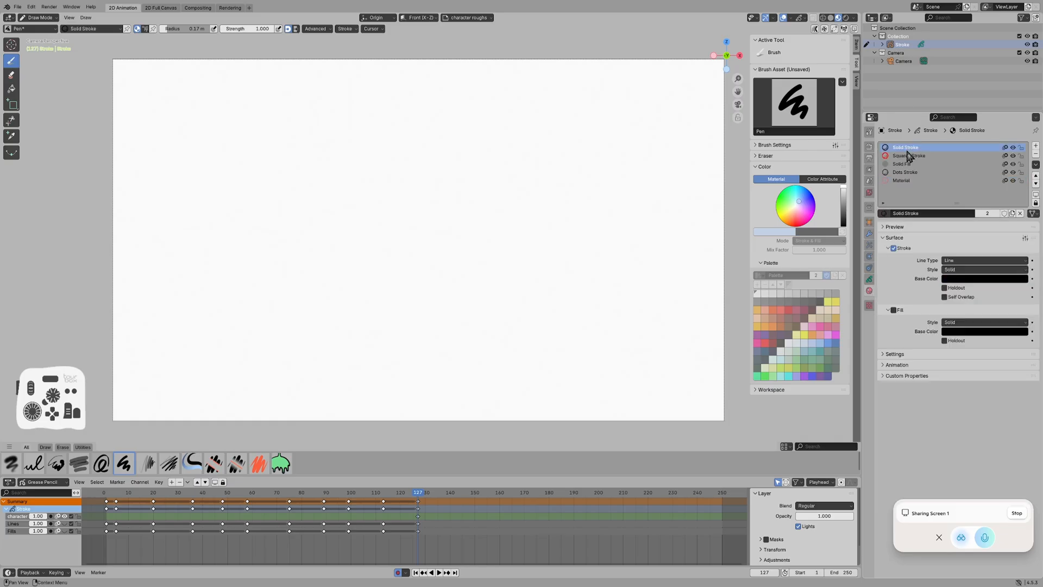
{"action": "key", "text": "ctrl+z"}
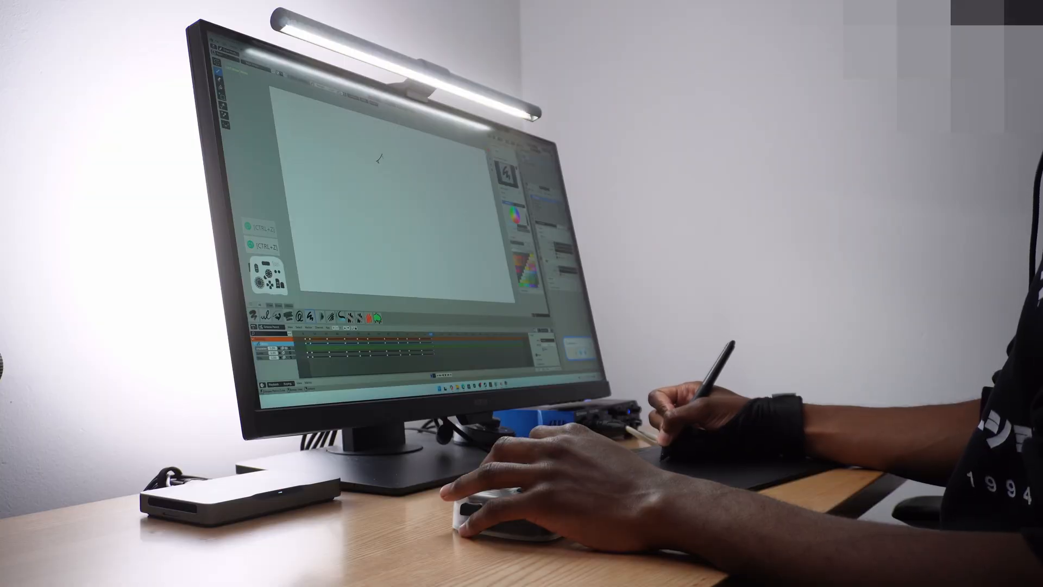
- Undo the last two unwanted face-profile strokes
{"action": "key", "text": "ctrl+z"}
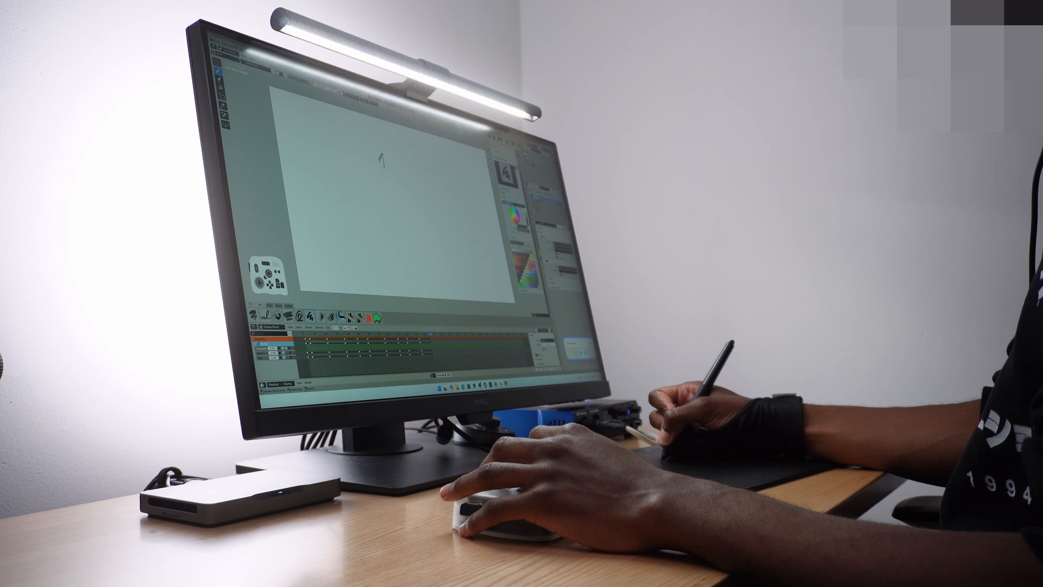
{"action": "key", "text": "ctrl+z"}
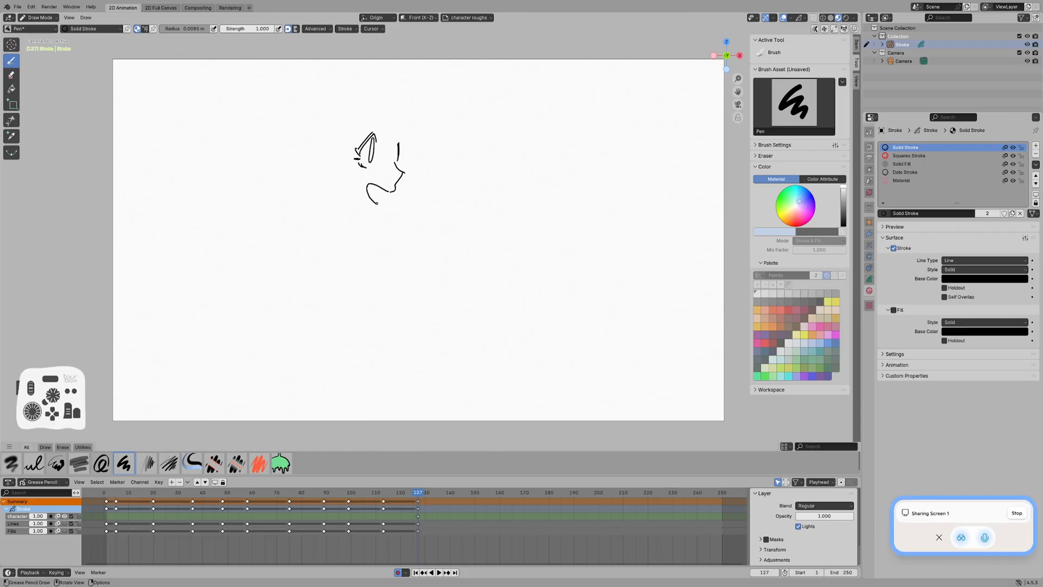
- Redraw the chin curve with repeated undos, then add a curved stroke above the left strokes
{"action": "left_click_drag", "start_coordinate": [365, 196], "coordinate": [383, 193]}
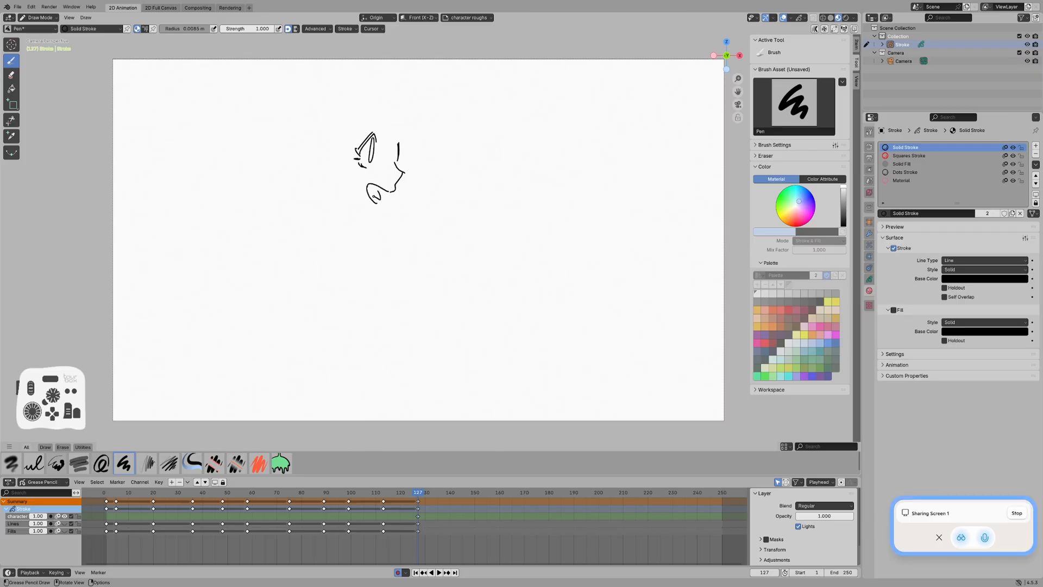
{"action": "key", "text": "ctrl+z"}
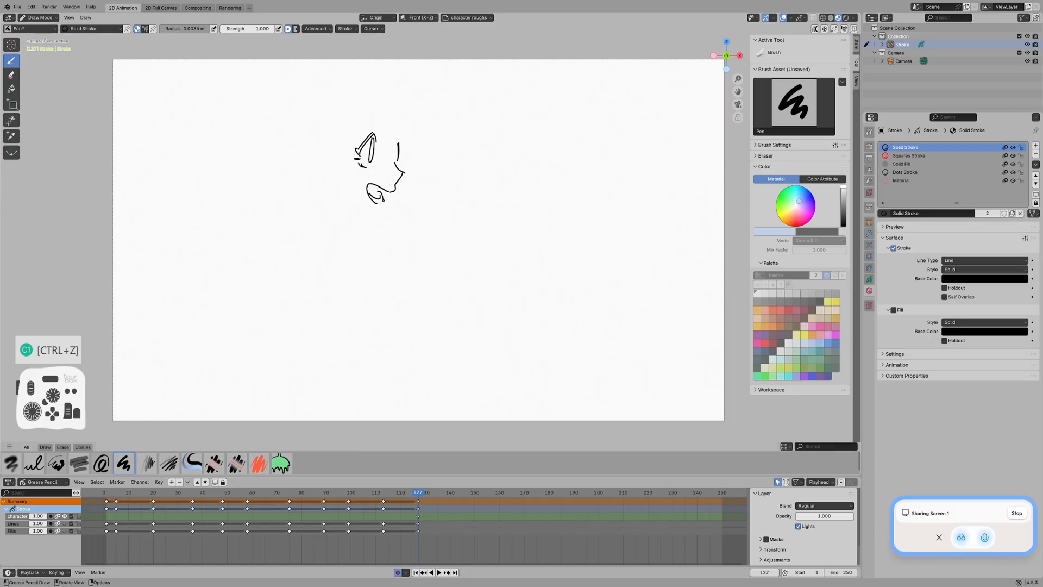
{"action": "key", "text": "ctrl+z"}
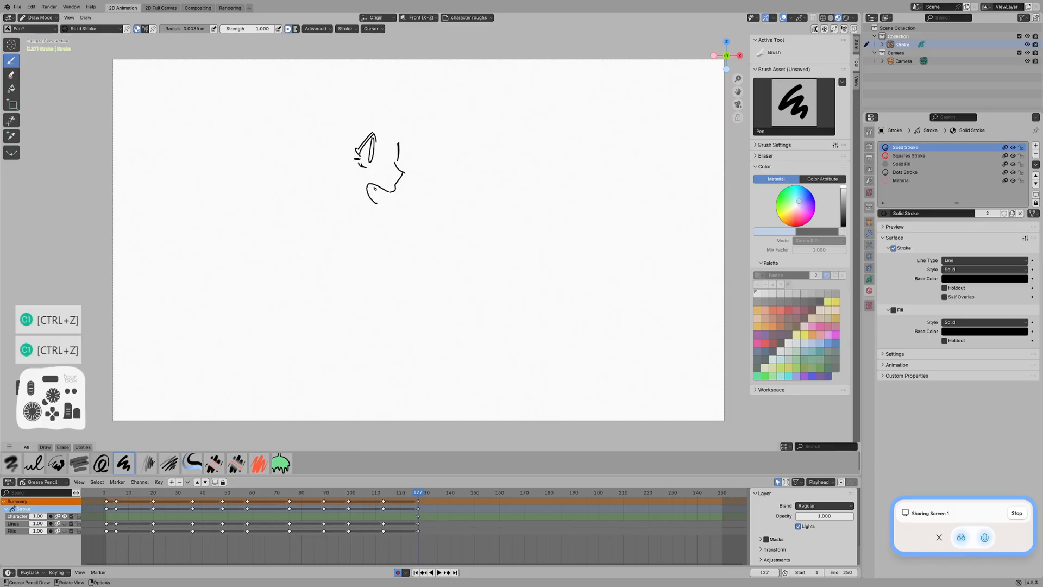
{"action": "left_click_drag", "start_coordinate": [372, 190], "coordinate": [383, 207]}
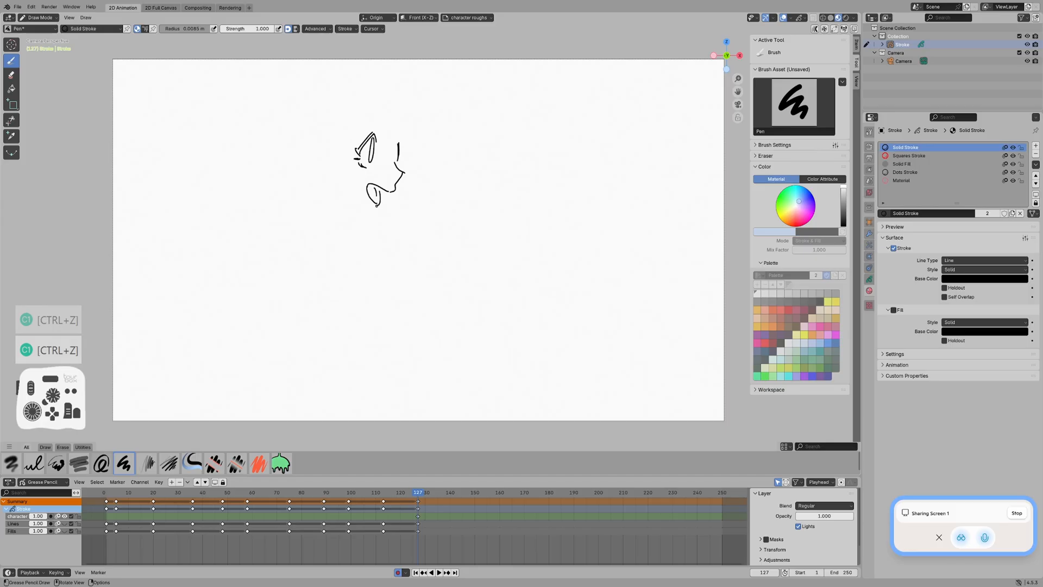
{"action": "key", "text": "ctrl+z"}
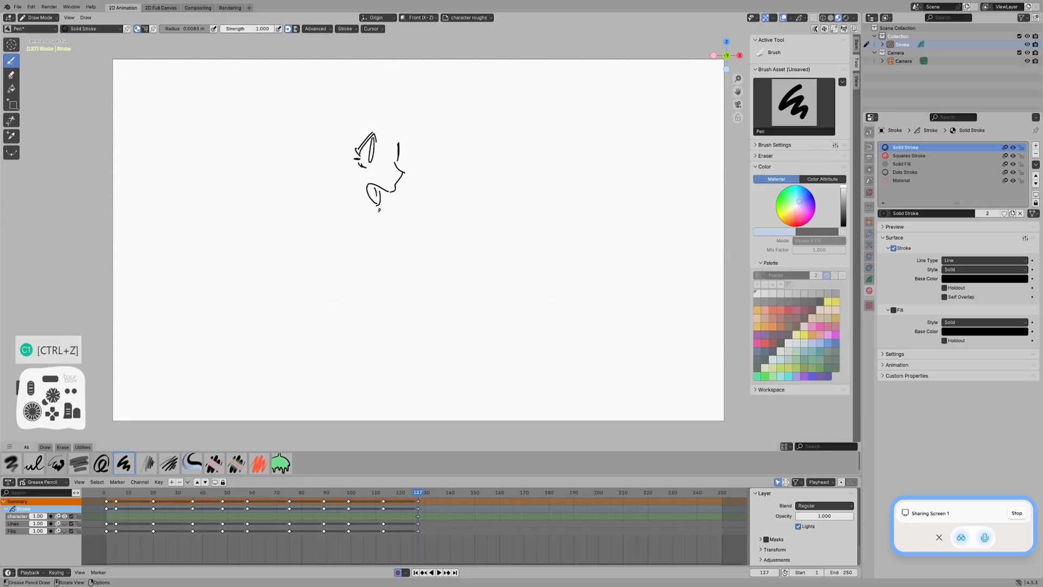
{"action": "key", "text": "ctrl+z"}
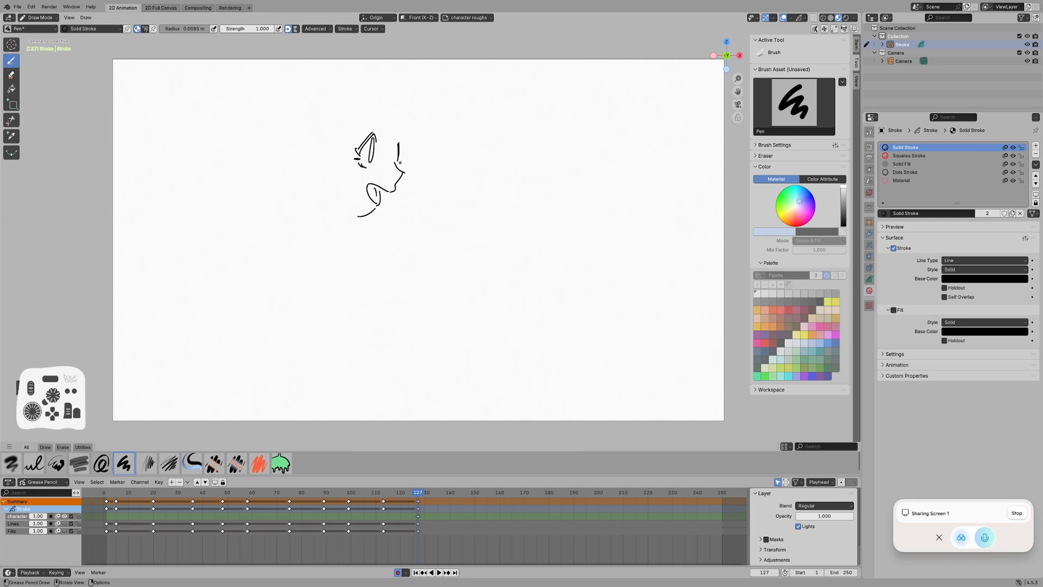
{"action": "key", "text": "ctrl+z"}
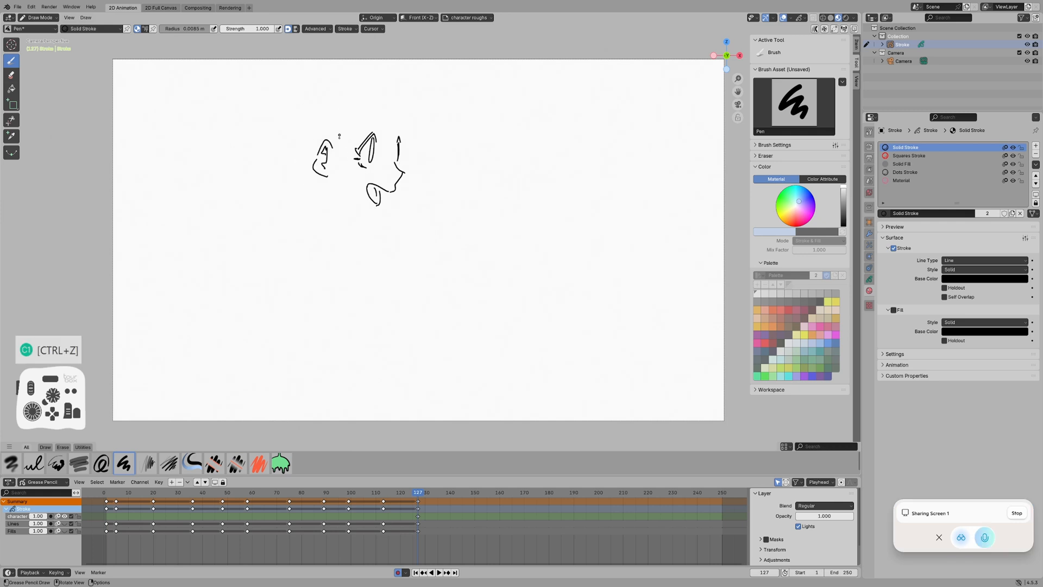
{"action": "left_click_drag", "start_coordinate": [291, 124], "coordinate": [328, 122]}
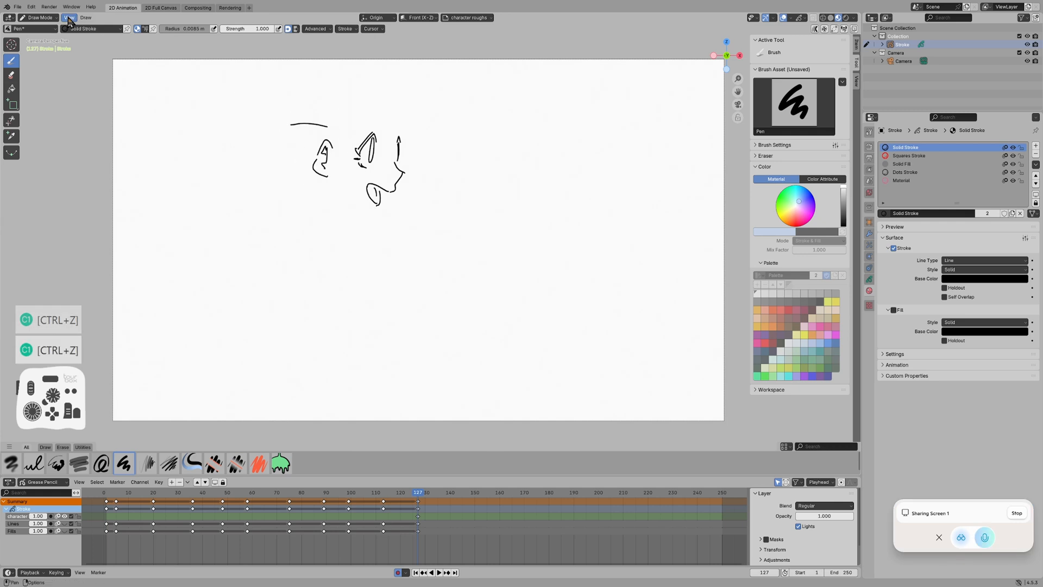
- Switch to Edit Mode and move the left curved strokes further left
{"action": "left_click", "coordinate": [38, 17]}
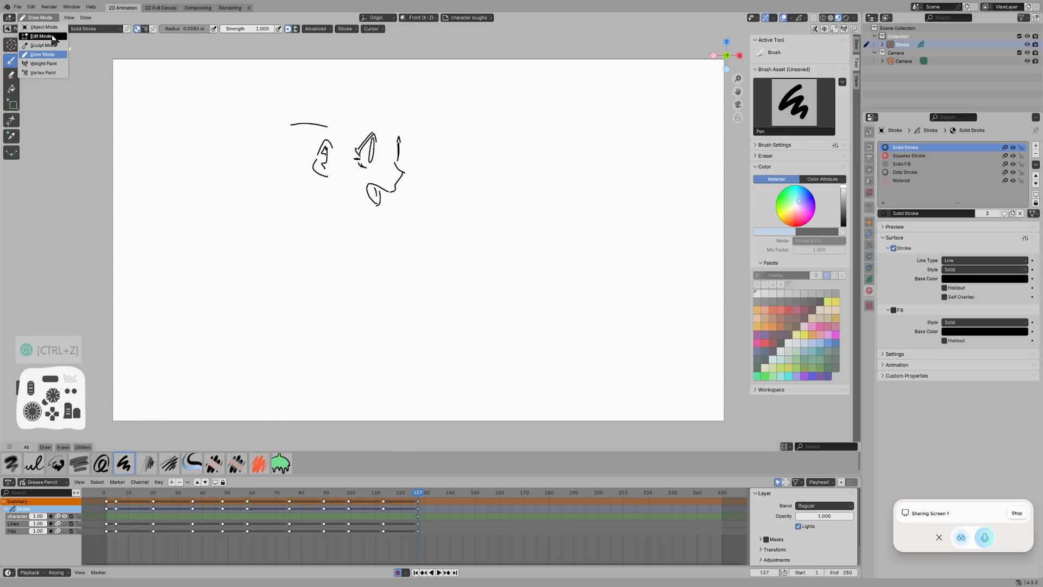
{"action": "left_click", "coordinate": [39, 36]}
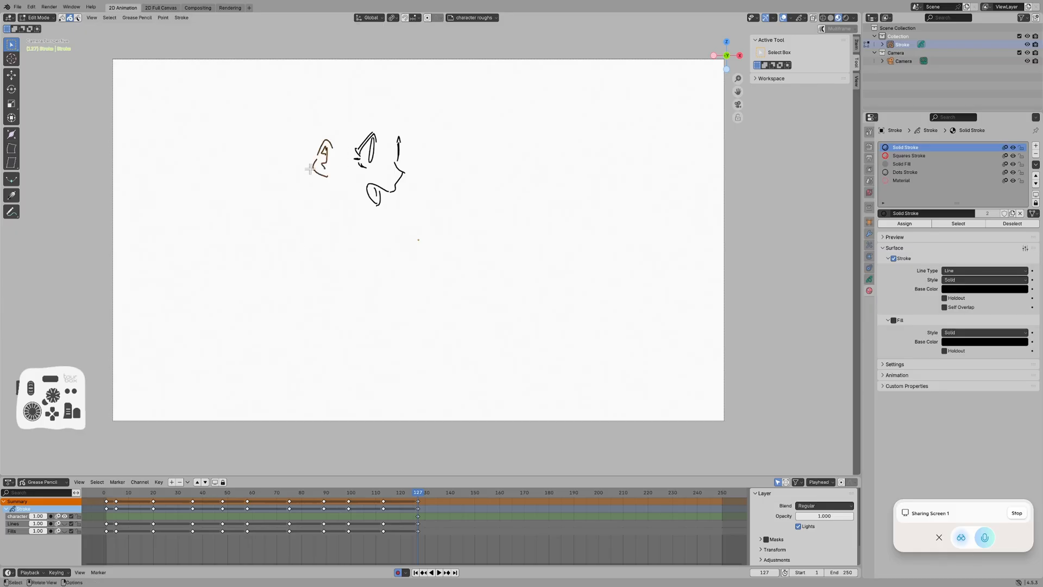
{"action": "key", "text": "b"}
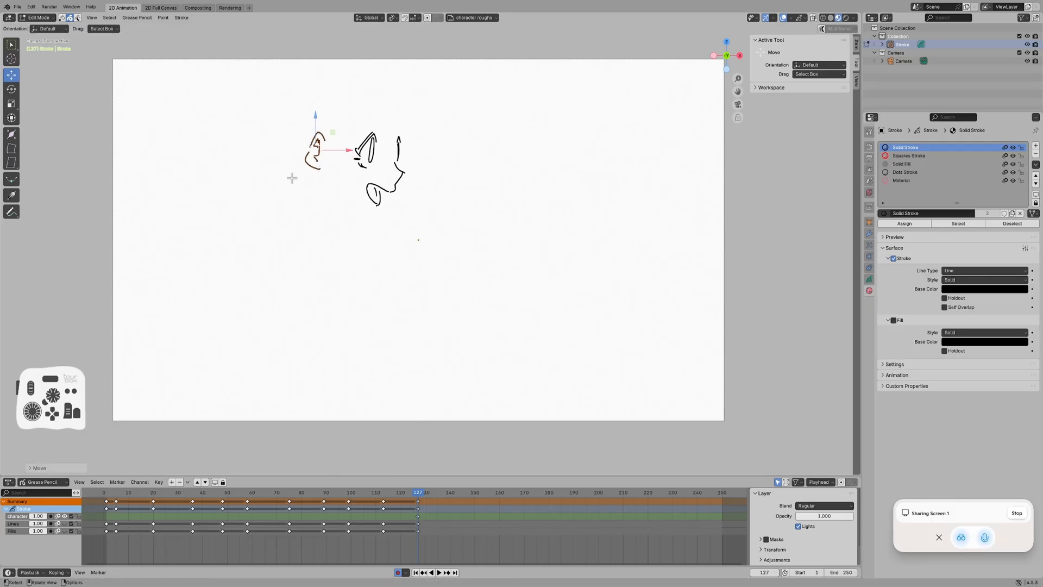
{"action": "left_click", "coordinate": [38, 18]}
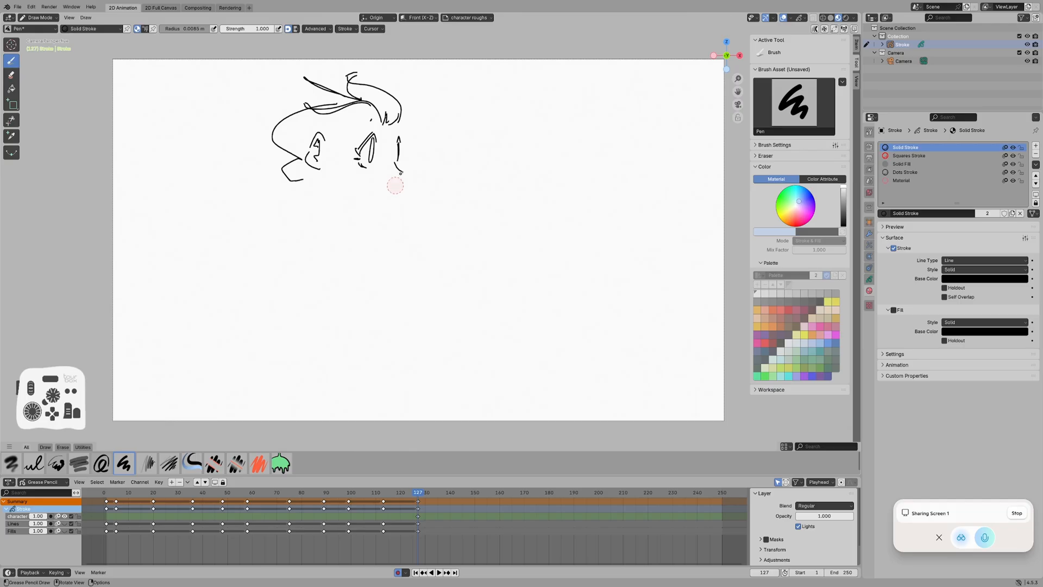
- Undo a stroke and set the selection tool to Tweak for click-selecting strokes
{"action": "key", "text": "ctrl+z"}
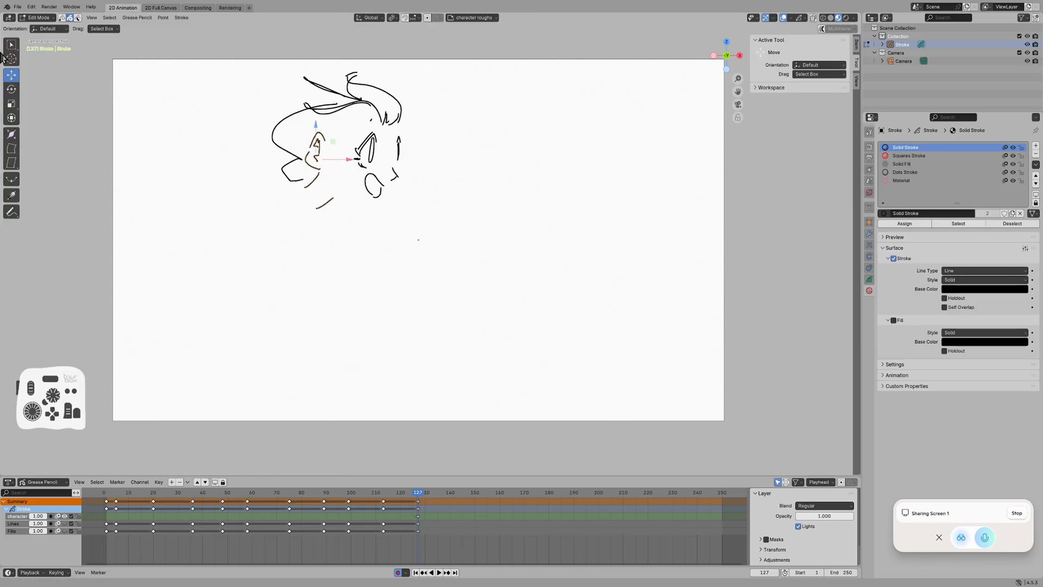
{"action": "left_click", "coordinate": [11, 44]}
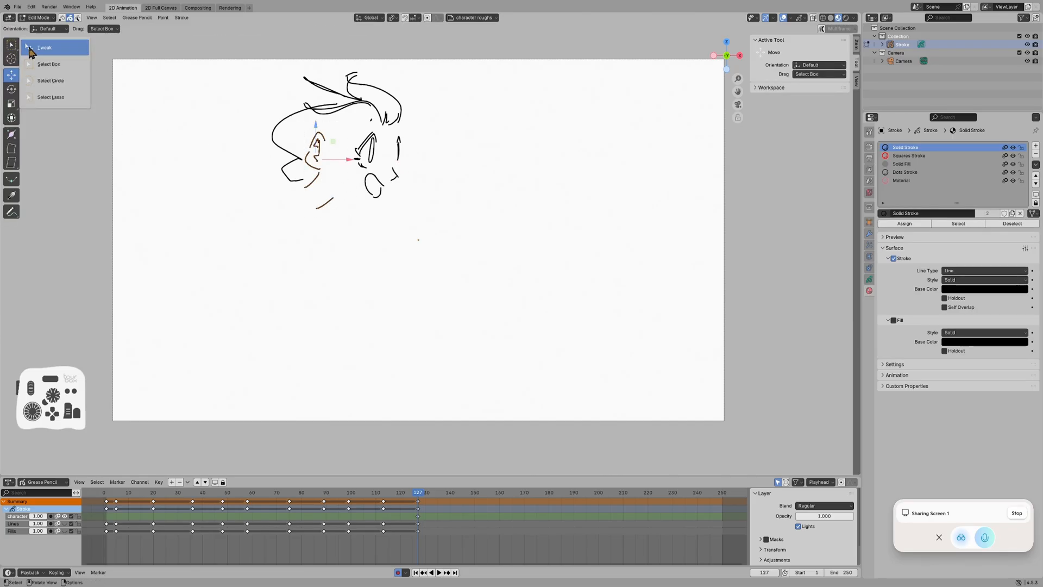
{"action": "left_click", "coordinate": [51, 97]}
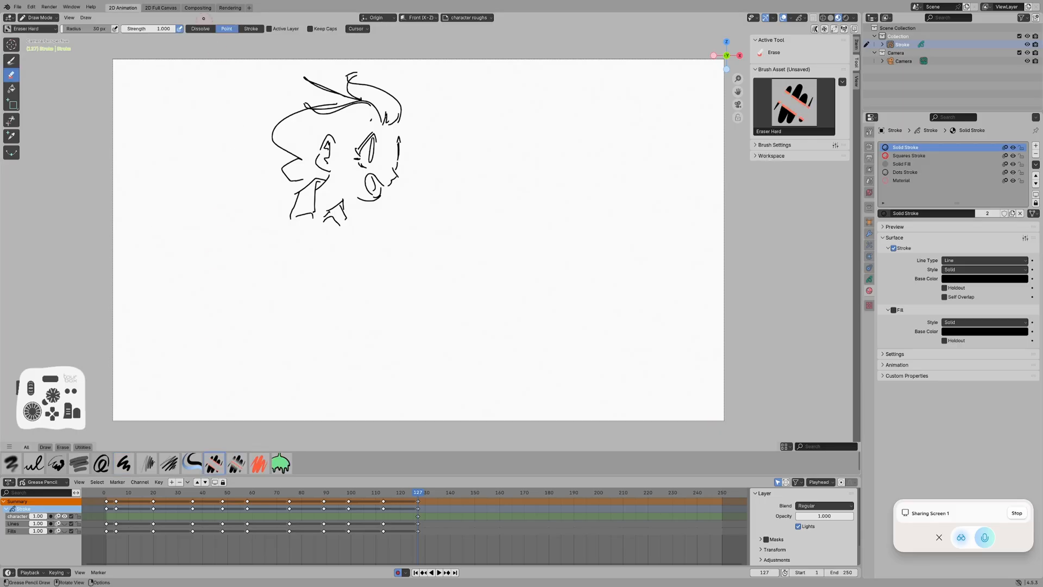
- Erase strokes, undo the last erase, and return to the Pen brush
{"action": "left_click", "coordinate": [251, 29]}
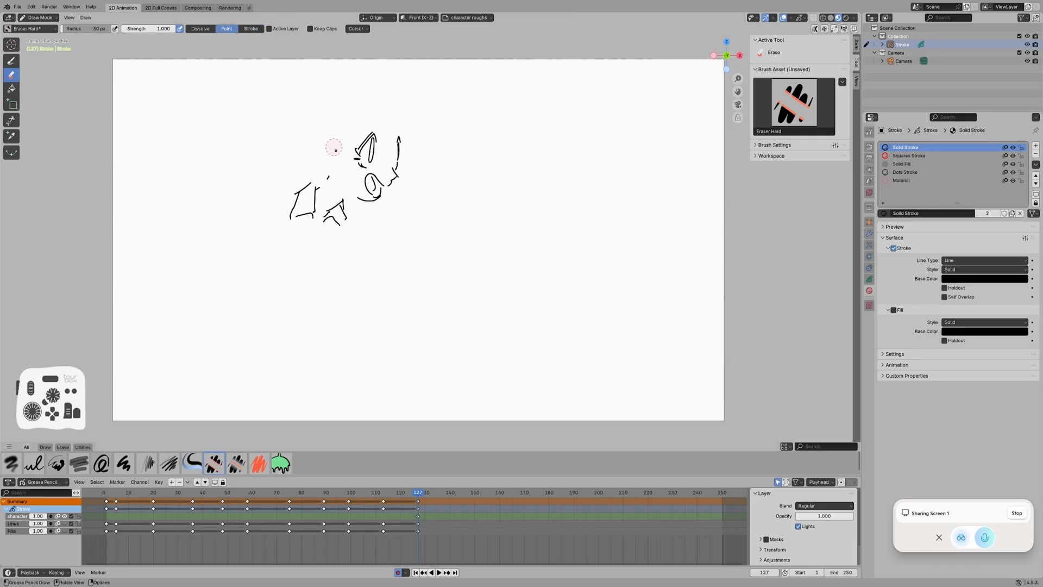
{"action": "key", "text": "ctrl+z"}
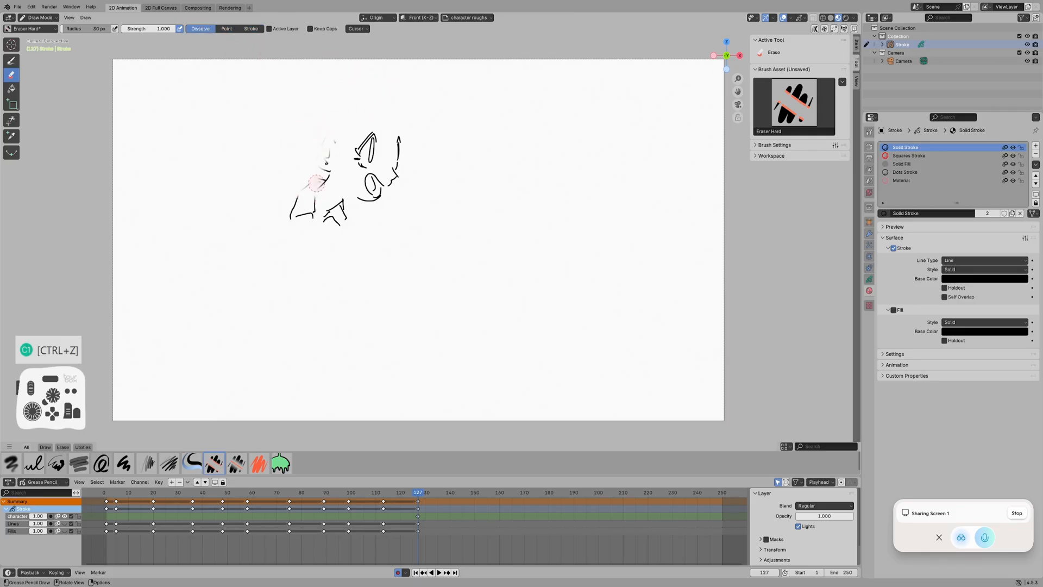
{"action": "left_click", "coordinate": [124, 463]}
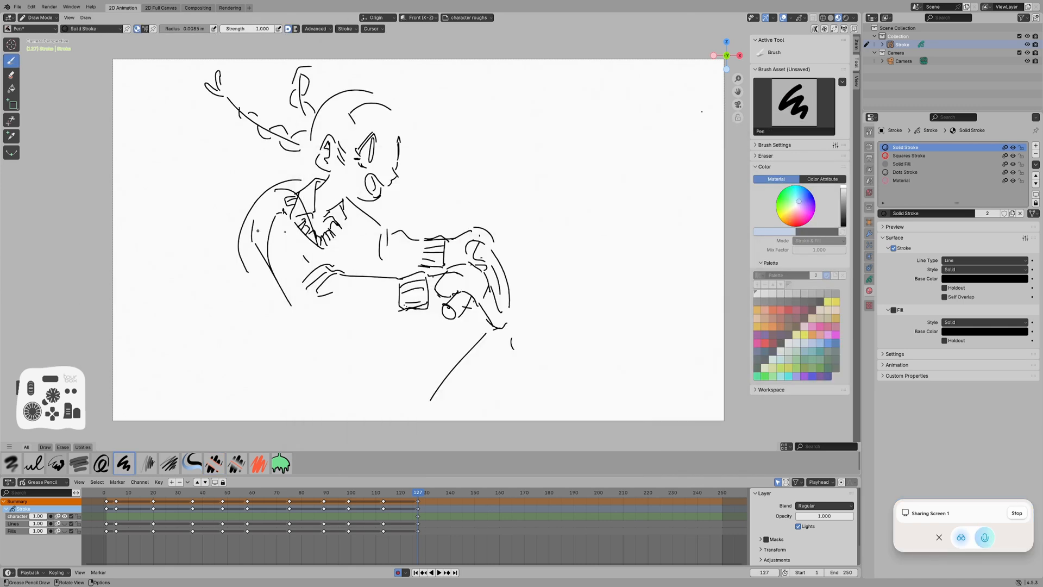